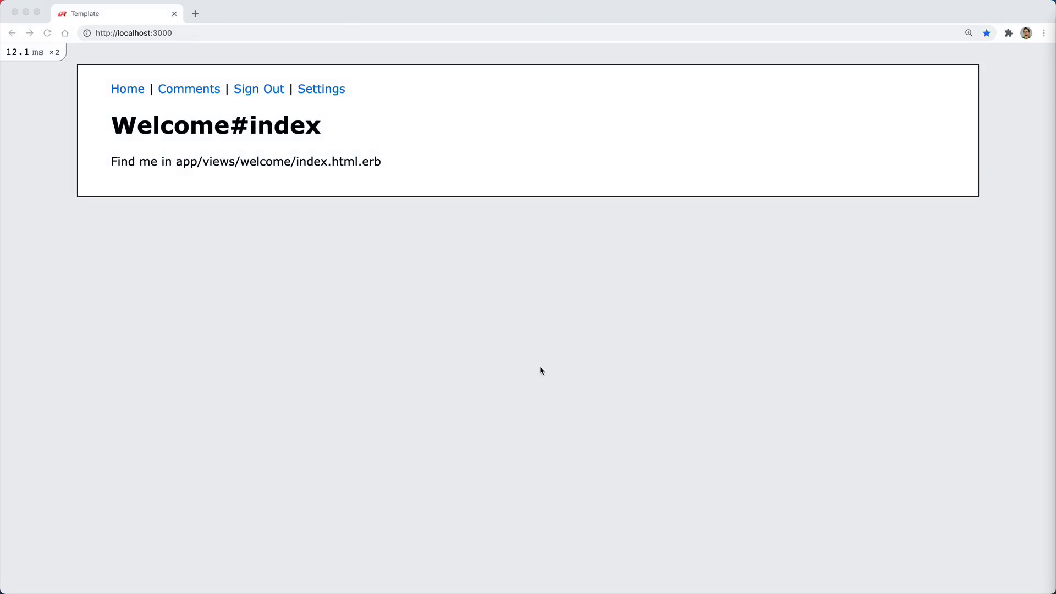
{"action": "mouse_move", "coordinate": [406, 309]}
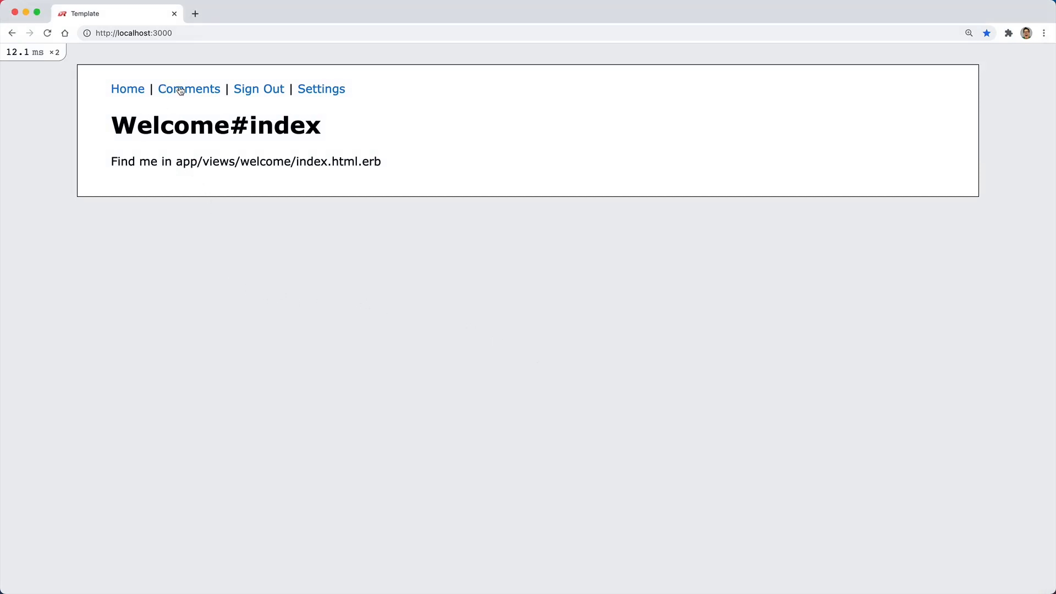
{"action": "mouse_move", "coordinate": [189, 89]}
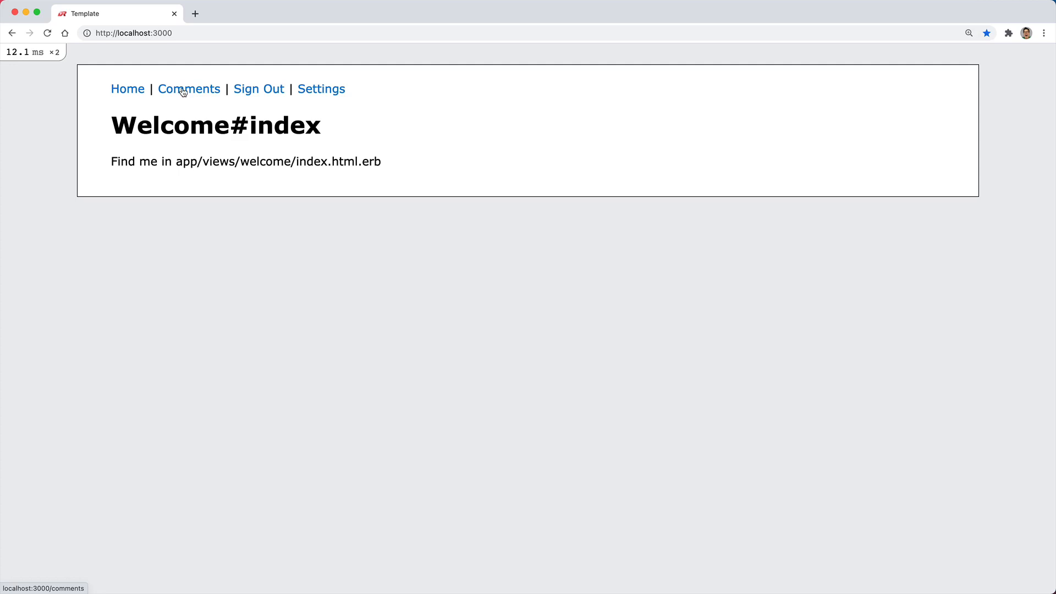
With comments inaccessible, enable the Chat feature for everyone from the admin settings page.
{"action": "left_click", "coordinate": [189, 88]}
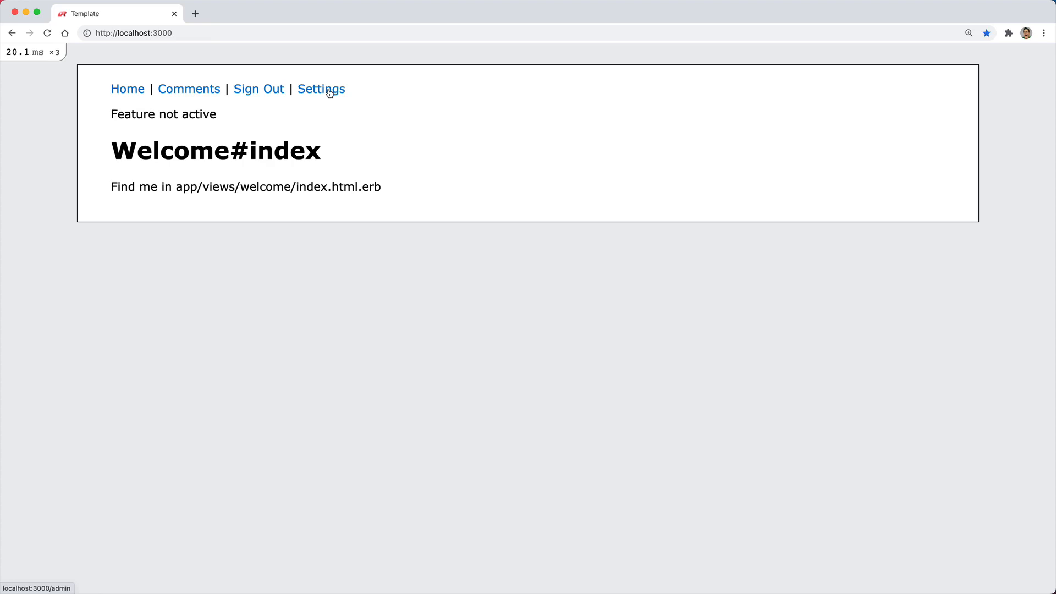
{"action": "left_click", "coordinate": [320, 89]}
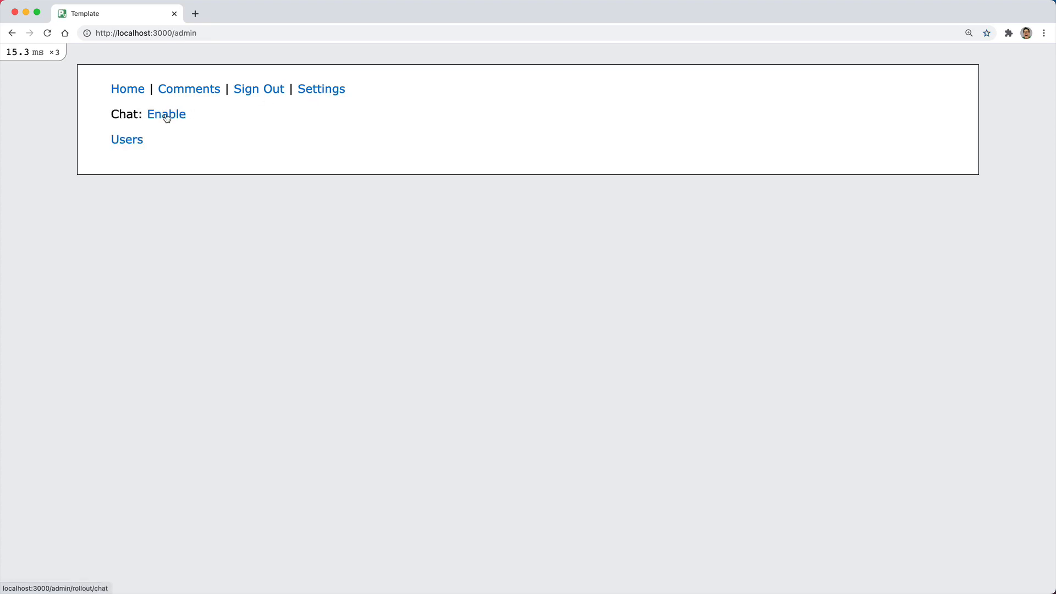
{"action": "left_click", "coordinate": [165, 114]}
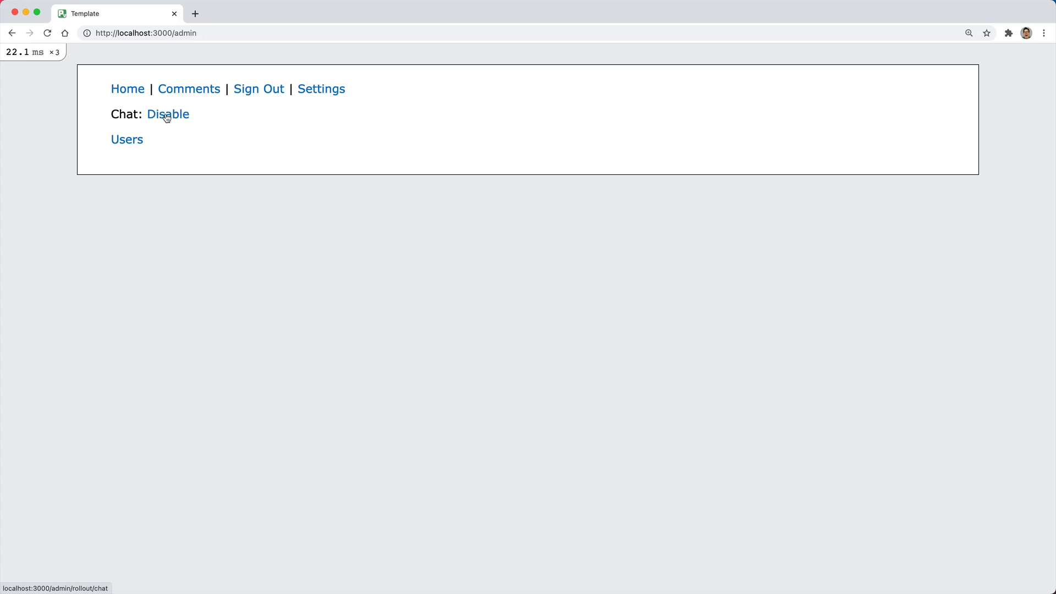
Disable Chat globally again, confirm comments are blocked, and return to admin settings.
{"action": "left_click", "coordinate": [189, 89]}
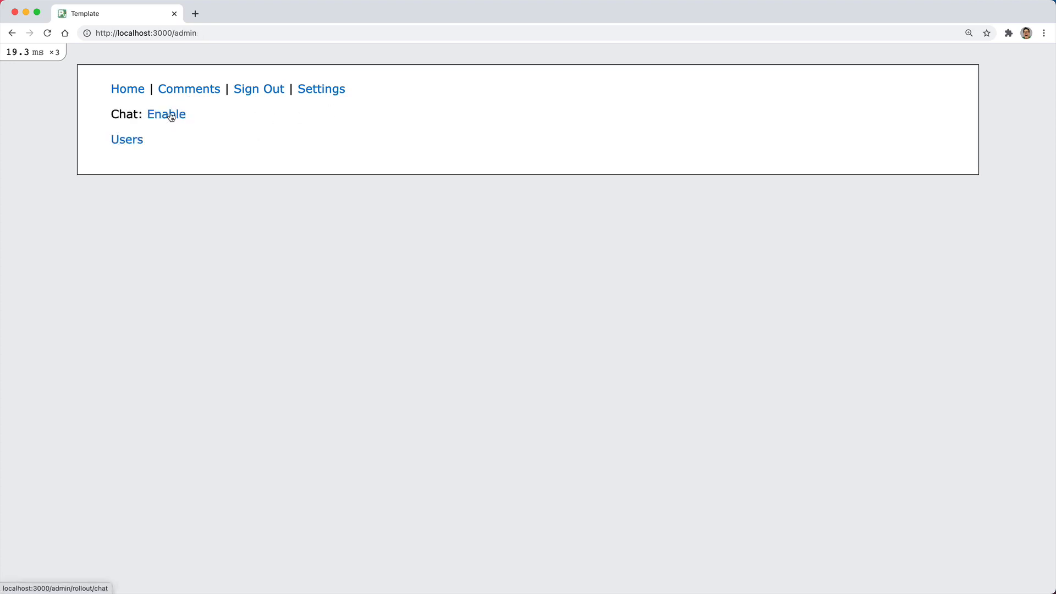
{"action": "left_click", "coordinate": [166, 114]}
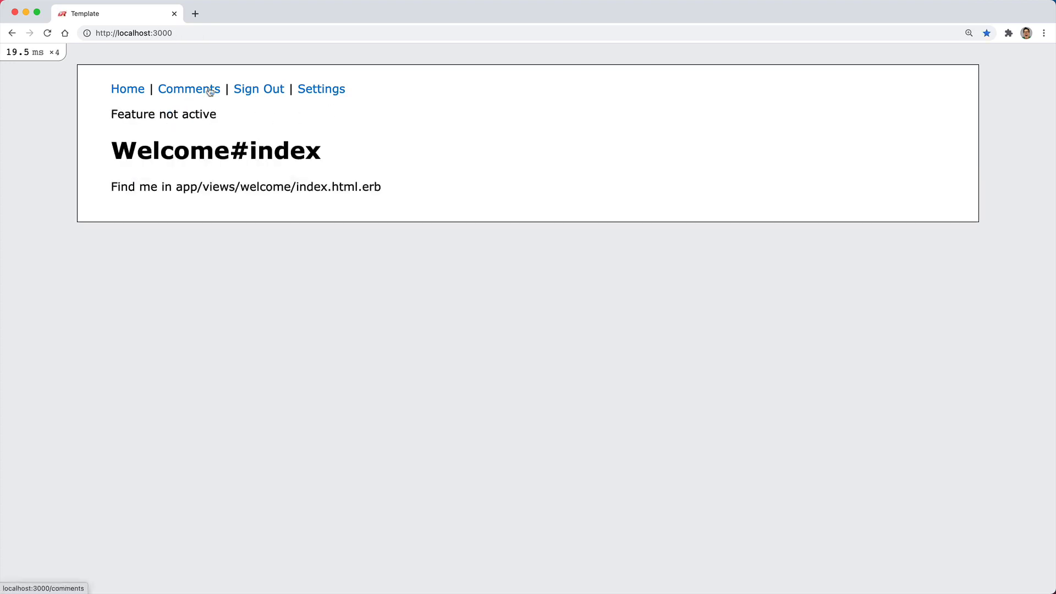
{"action": "left_click", "coordinate": [321, 89]}
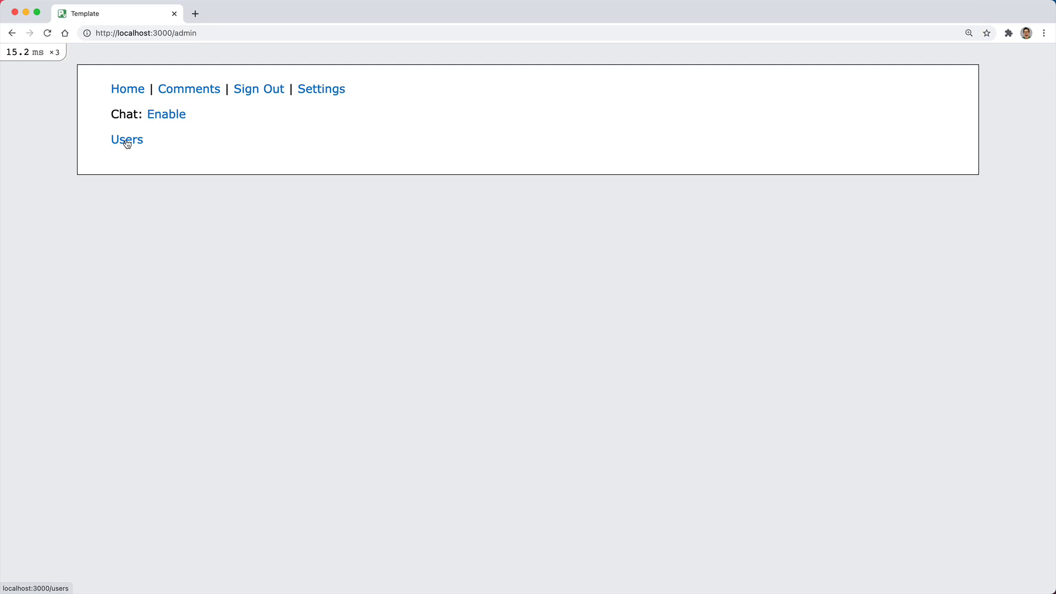
Enable Chat for the admin user Jane only, then view the now-accessible Comments page.
{"action": "left_click", "coordinate": [126, 139]}
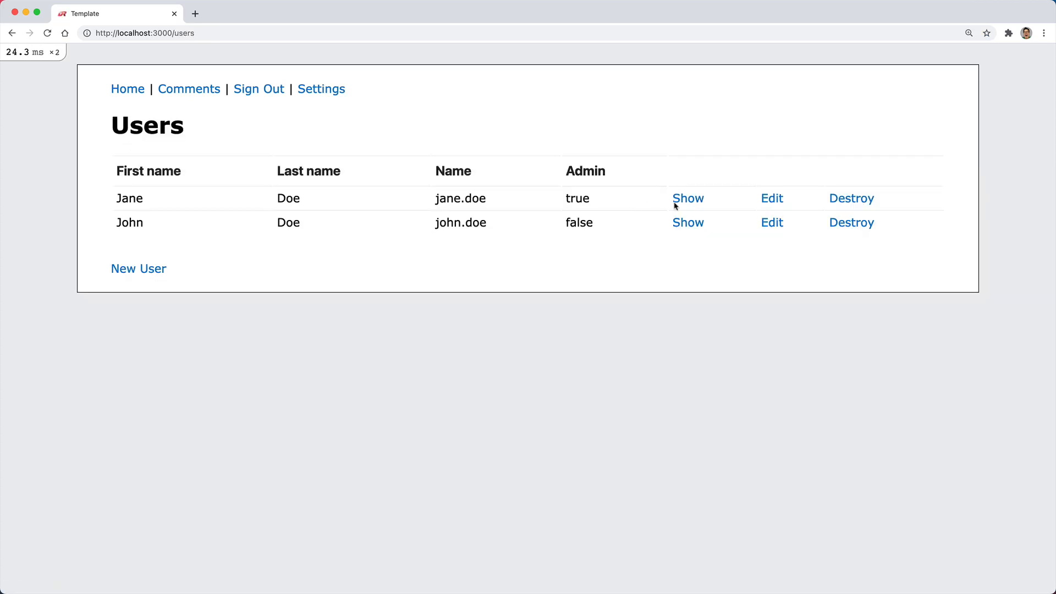
{"action": "left_click", "coordinate": [687, 198]}
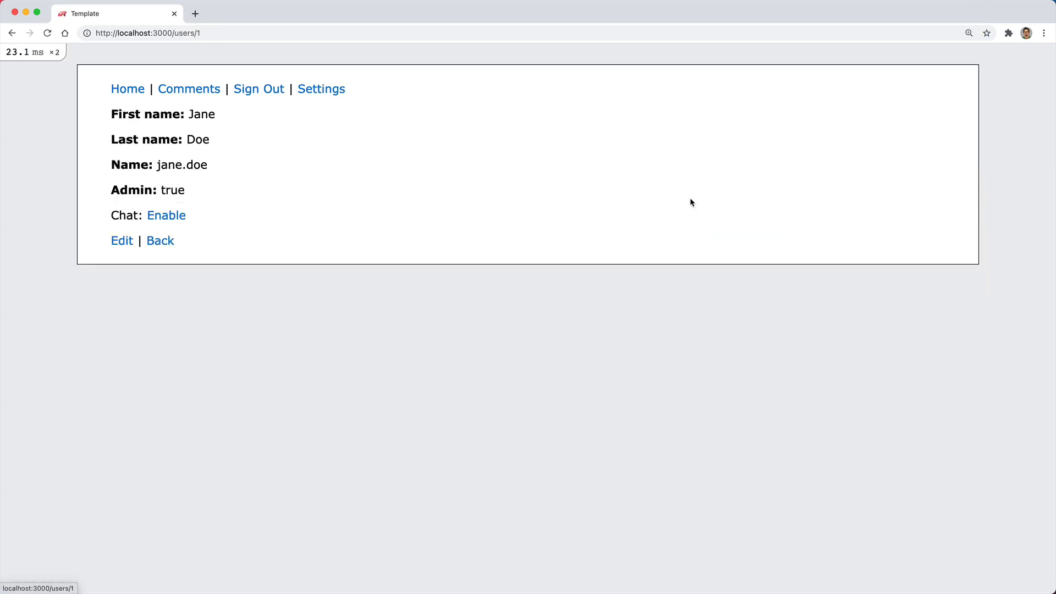
{"action": "left_click", "coordinate": [166, 215]}
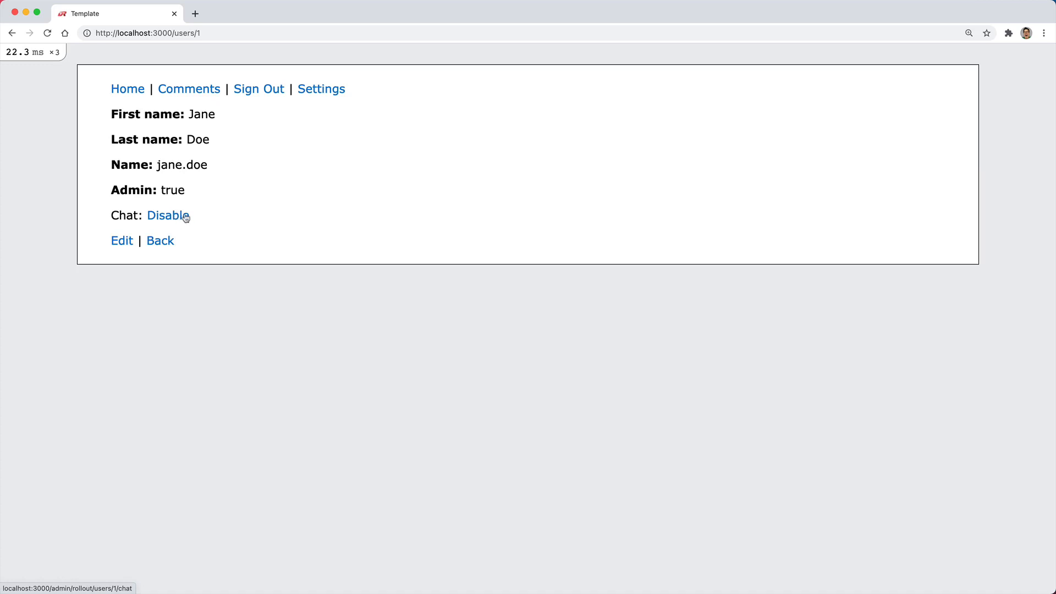
{"action": "mouse_move", "coordinate": [189, 89]}
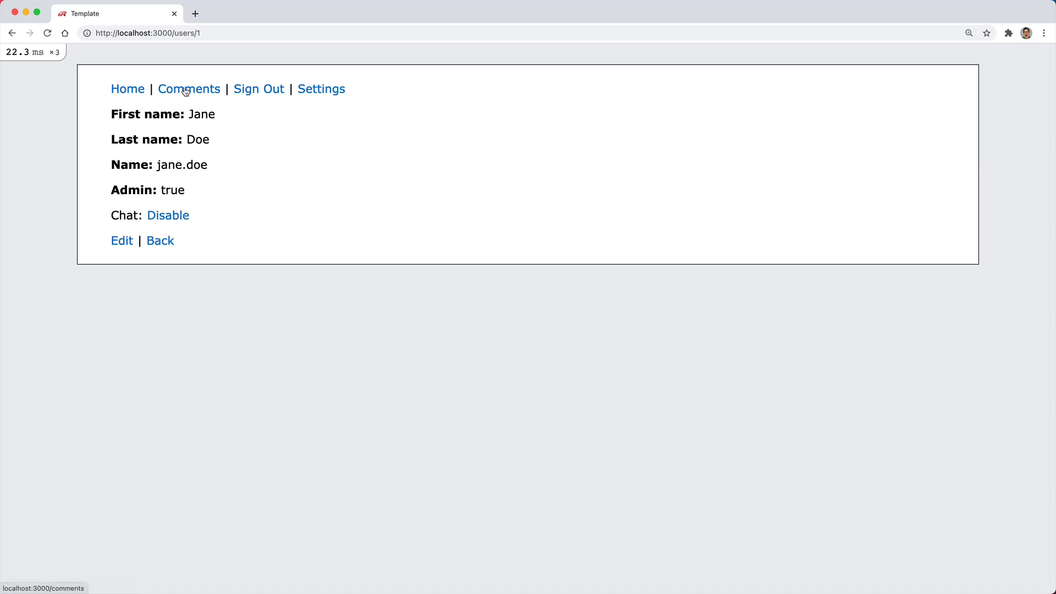
{"action": "left_click", "coordinate": [189, 89]}
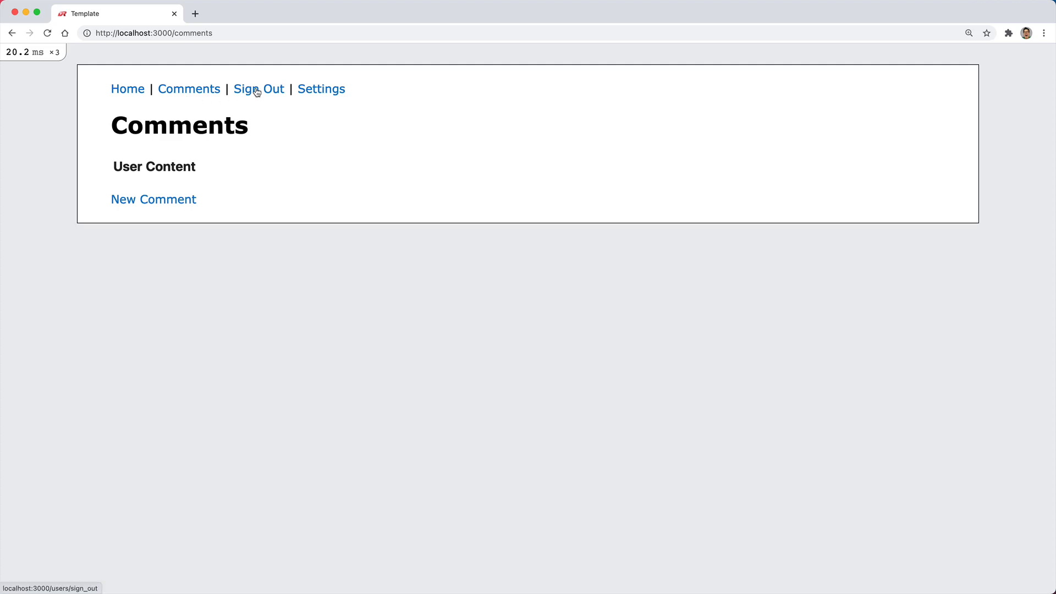
Sign out and log in with the non-admin user's credentials.
{"action": "left_click", "coordinate": [258, 89]}
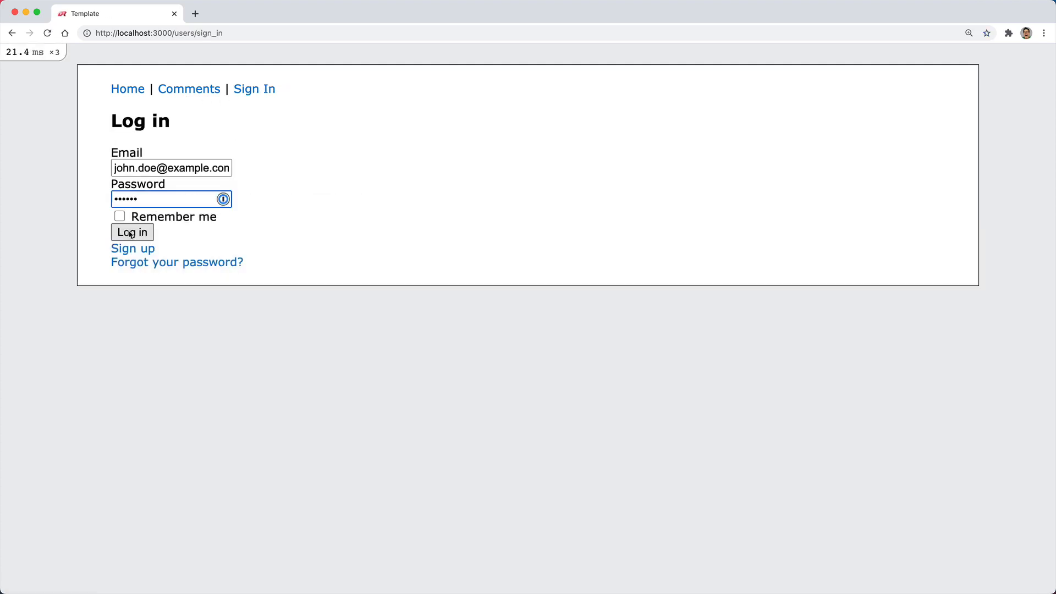
{"action": "left_click", "coordinate": [132, 231]}
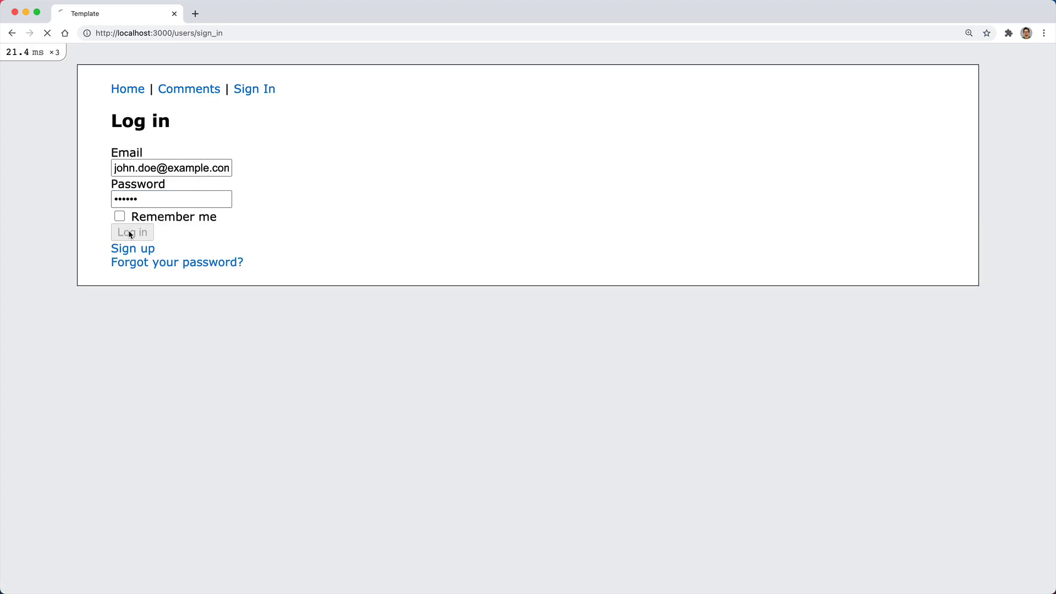
{"action": "left_click", "coordinate": [132, 231]}
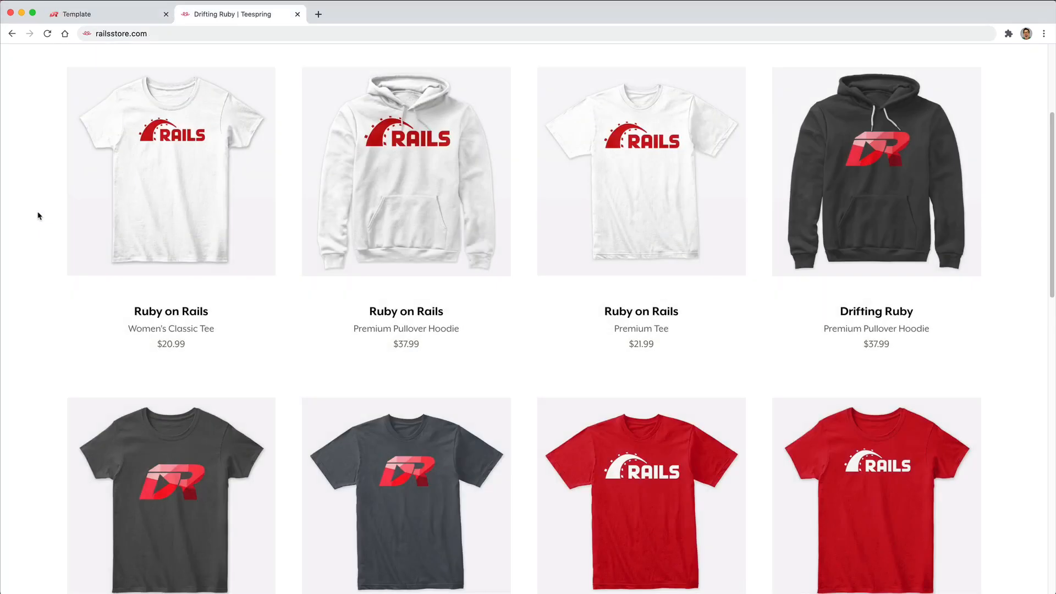
{"action": "mouse_move", "coordinate": [141, 49]}
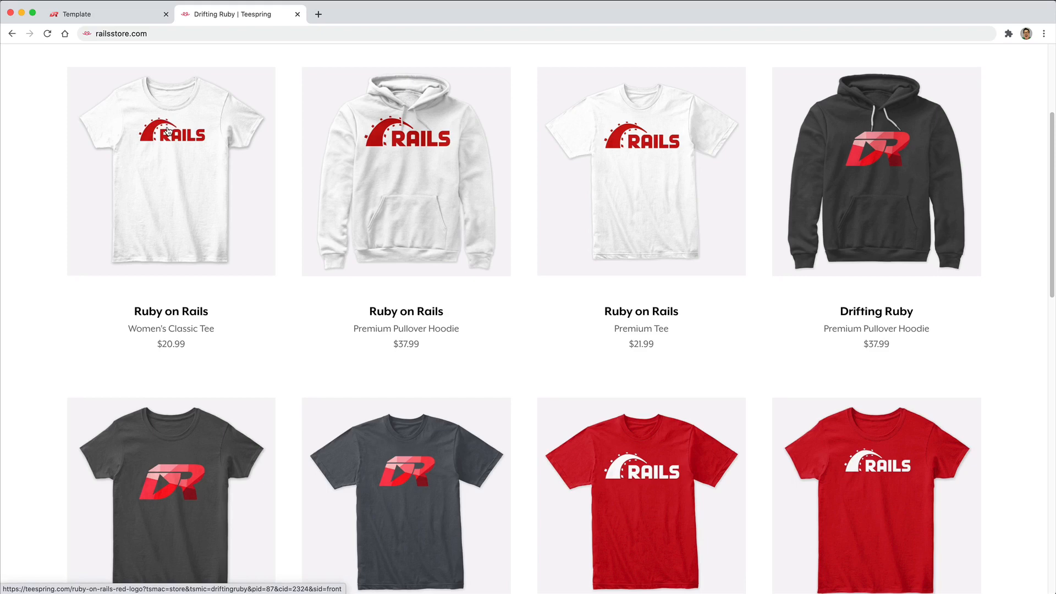
{"action": "mouse_move", "coordinate": [516, 363]}
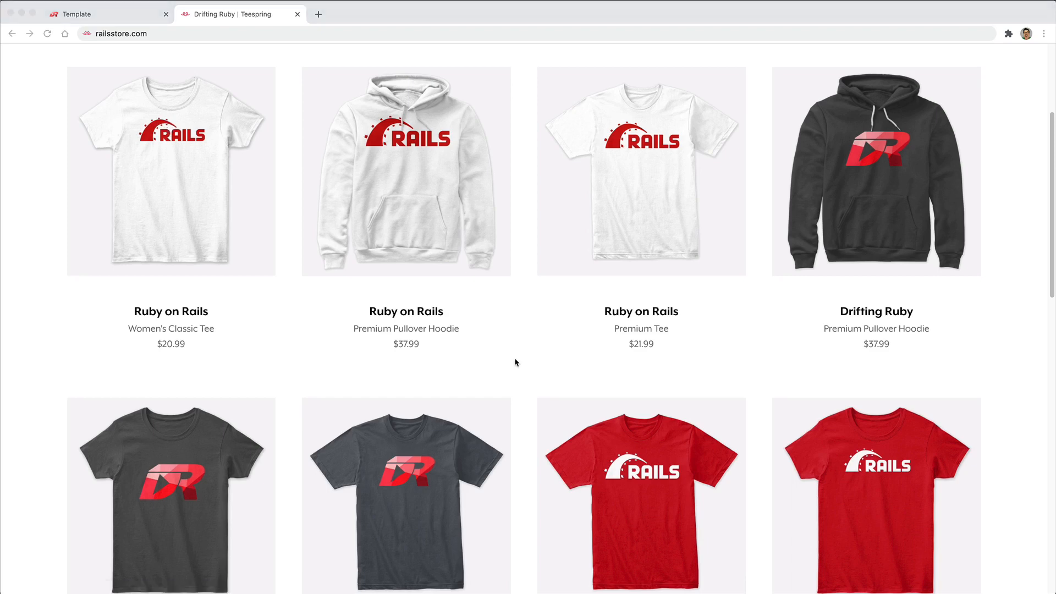